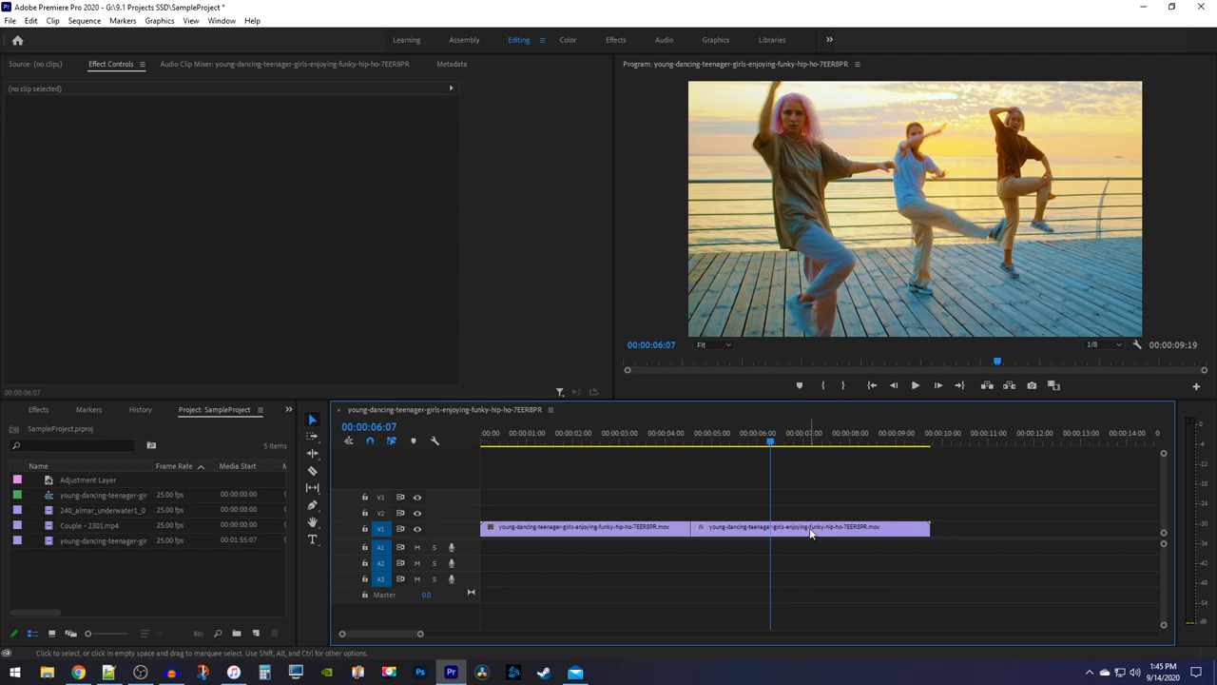
Paste the copied Lumetri Color attributes onto the dancing clip via Paste Attributes.
right_click(808, 527)
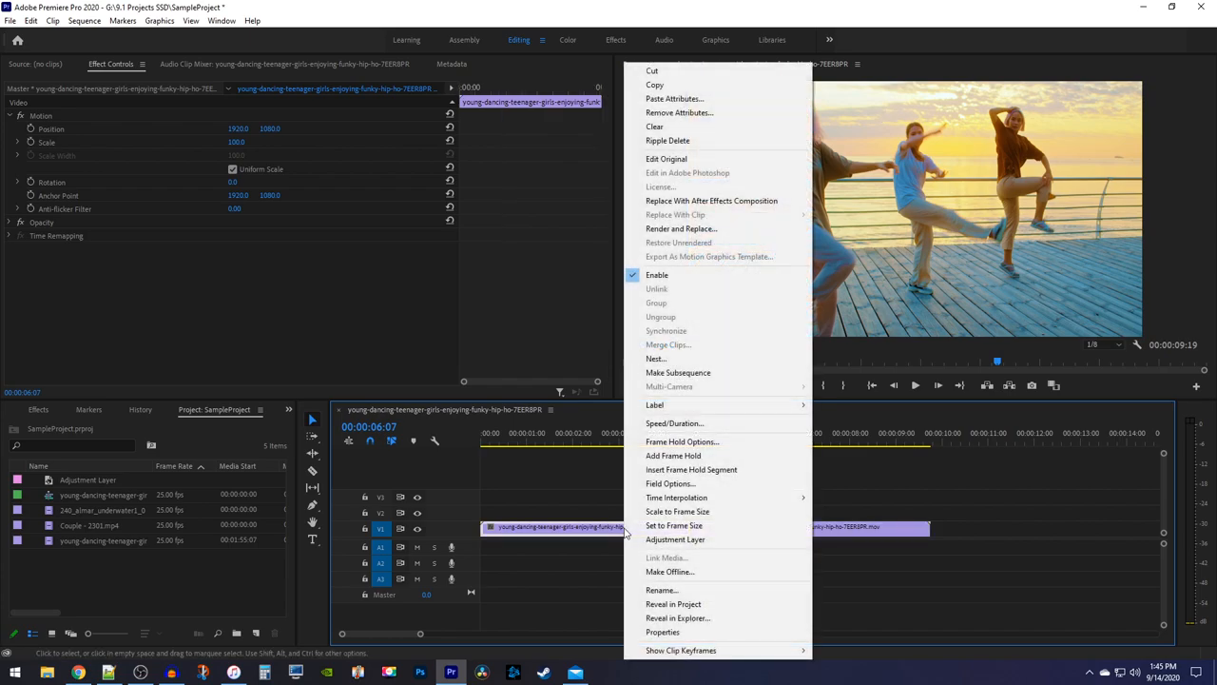
mouse_move(679, 112)
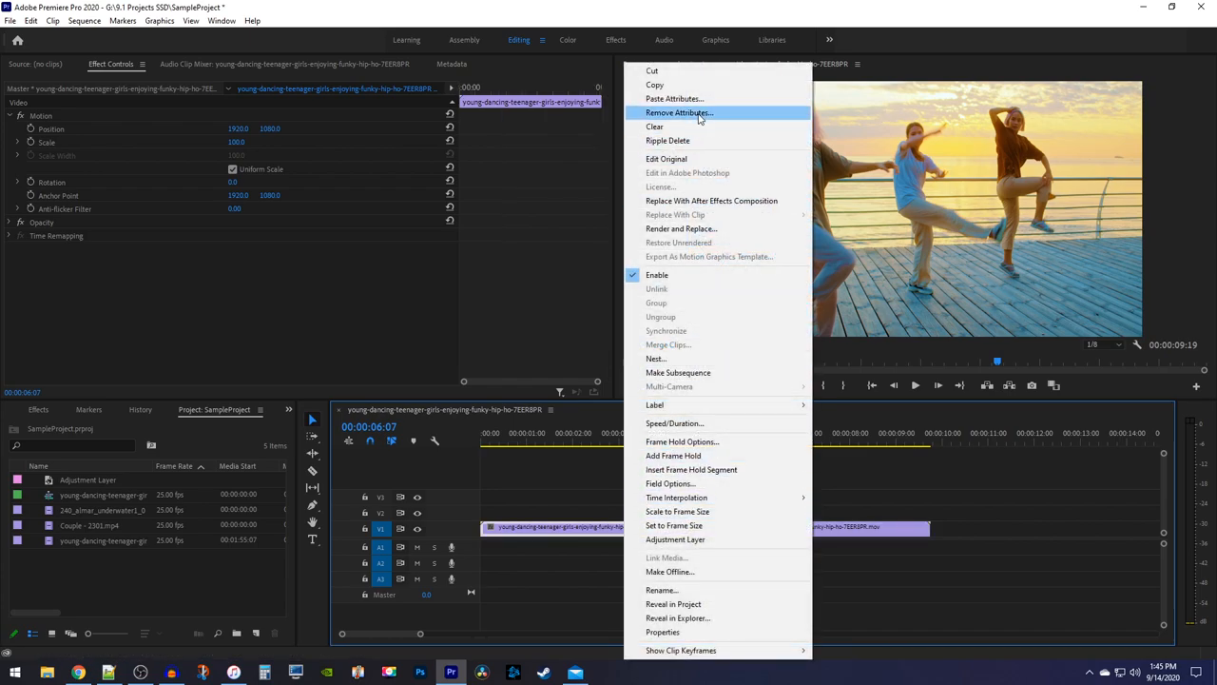
left_click(675, 99)
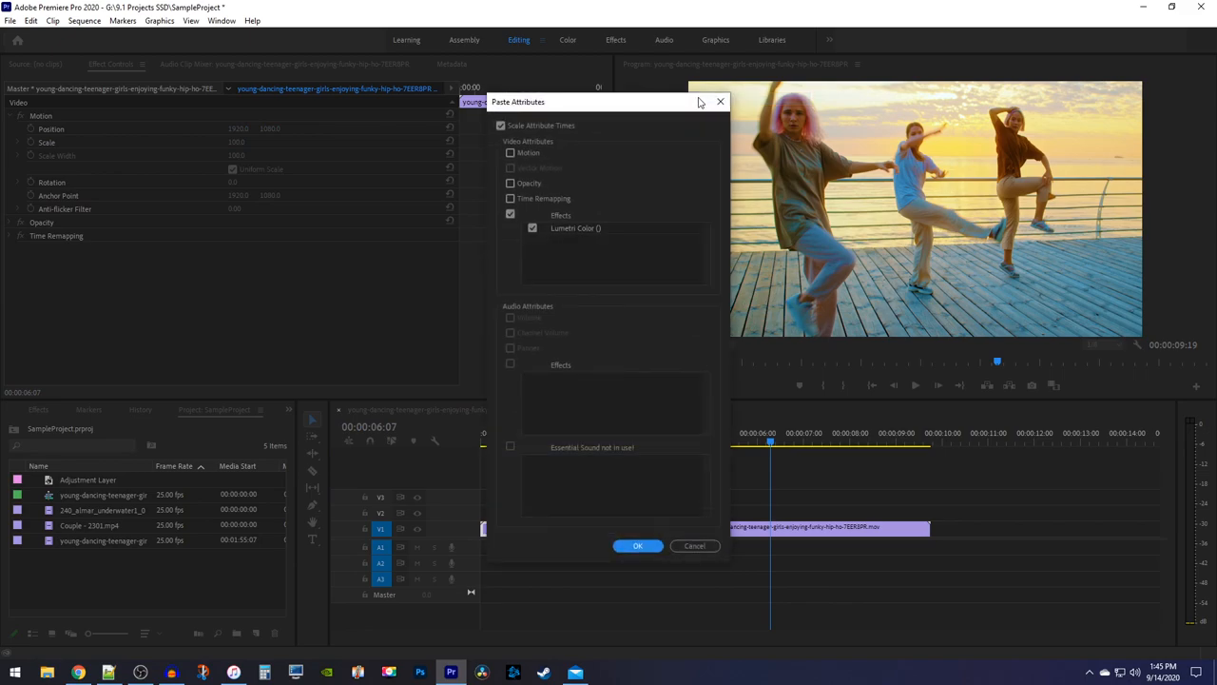
mouse_move(563, 237)
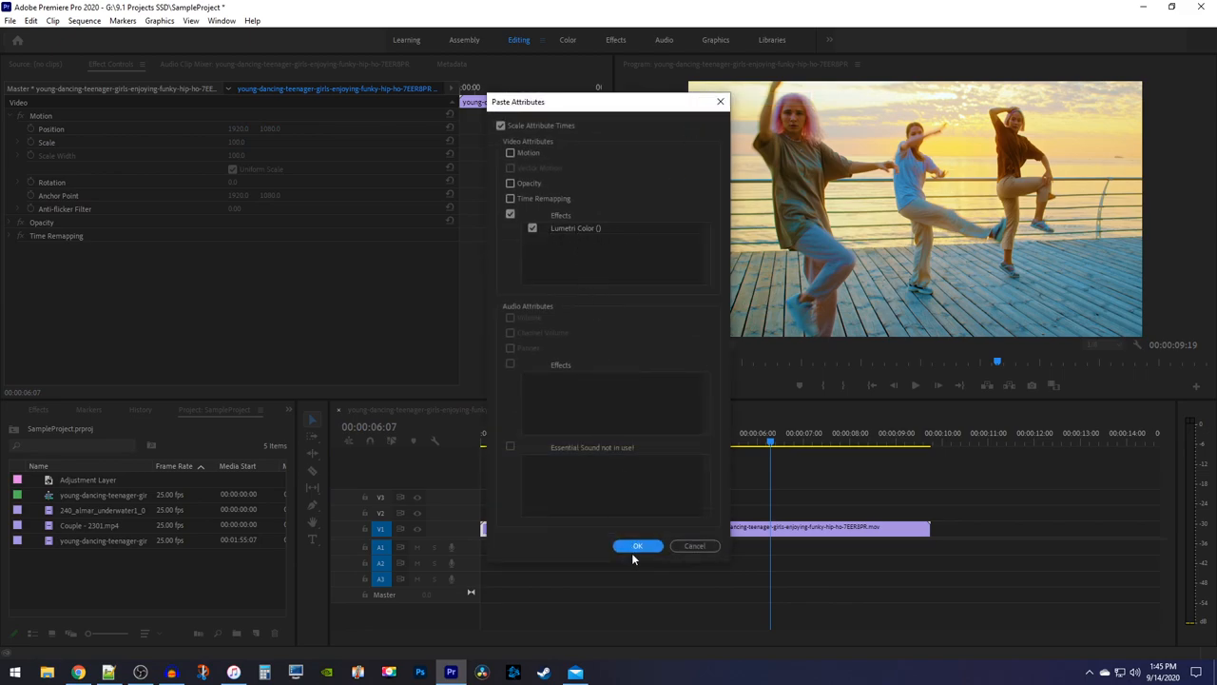
left_click(637, 544)
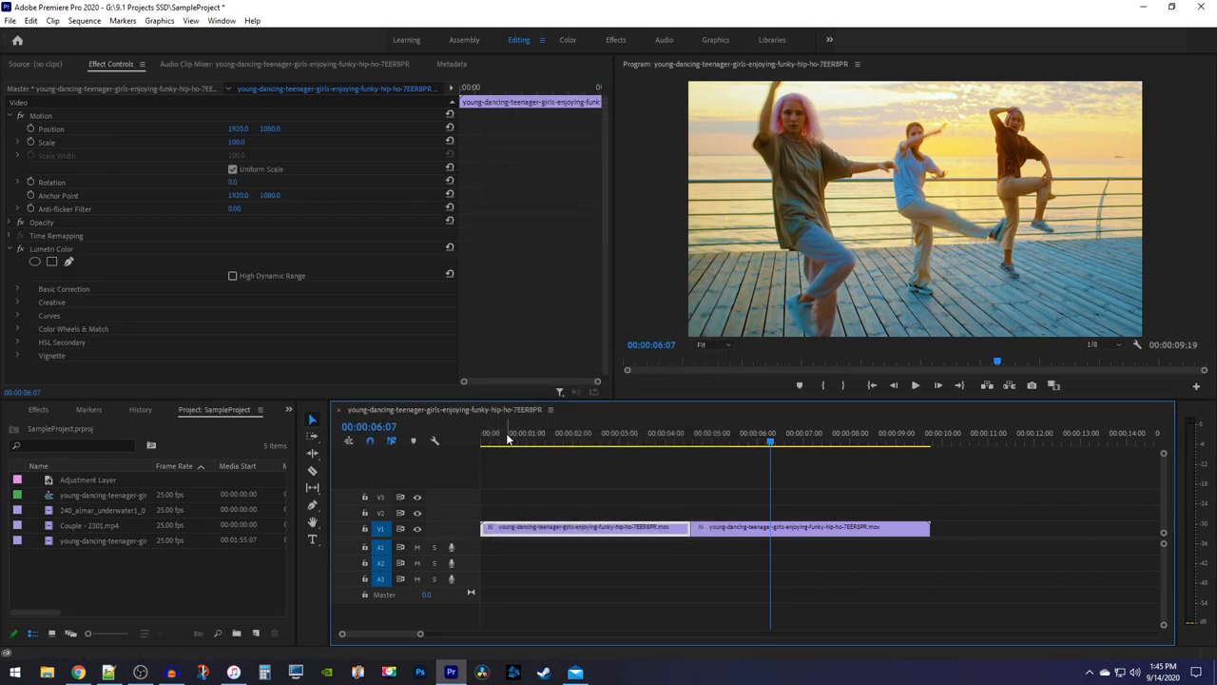
Clear the Lumetri Color effect from the later underwater clip in Effect Controls.
left_click(620, 439)
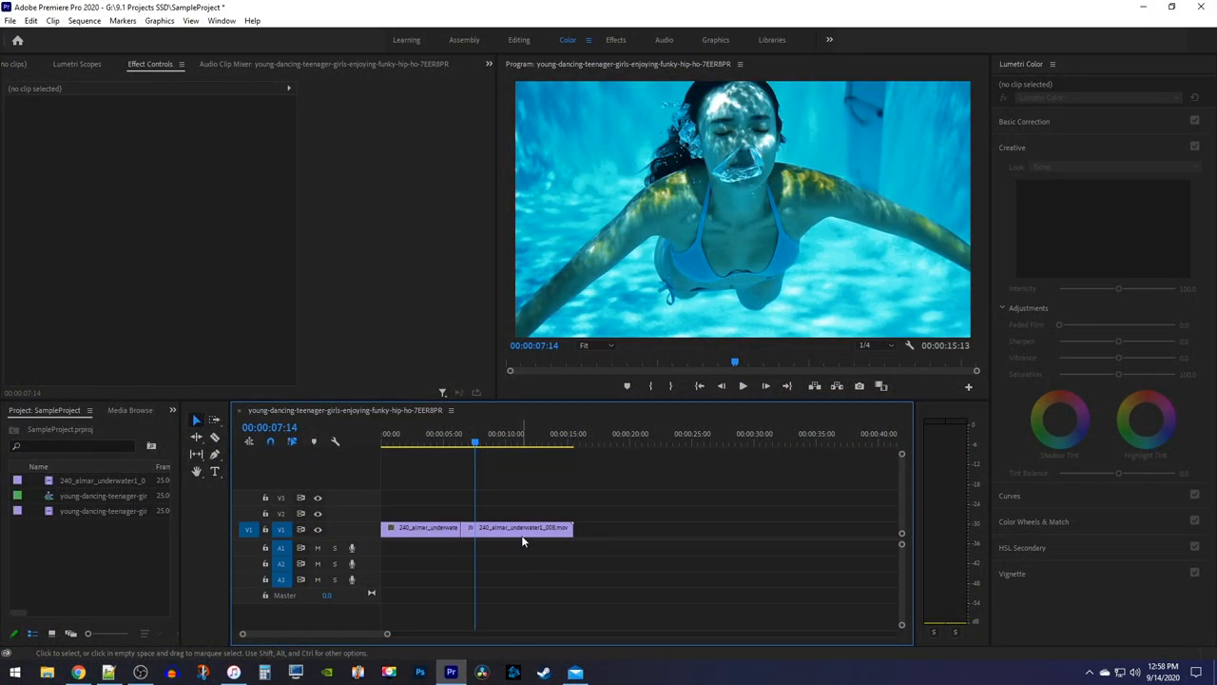
left_click(518, 527)
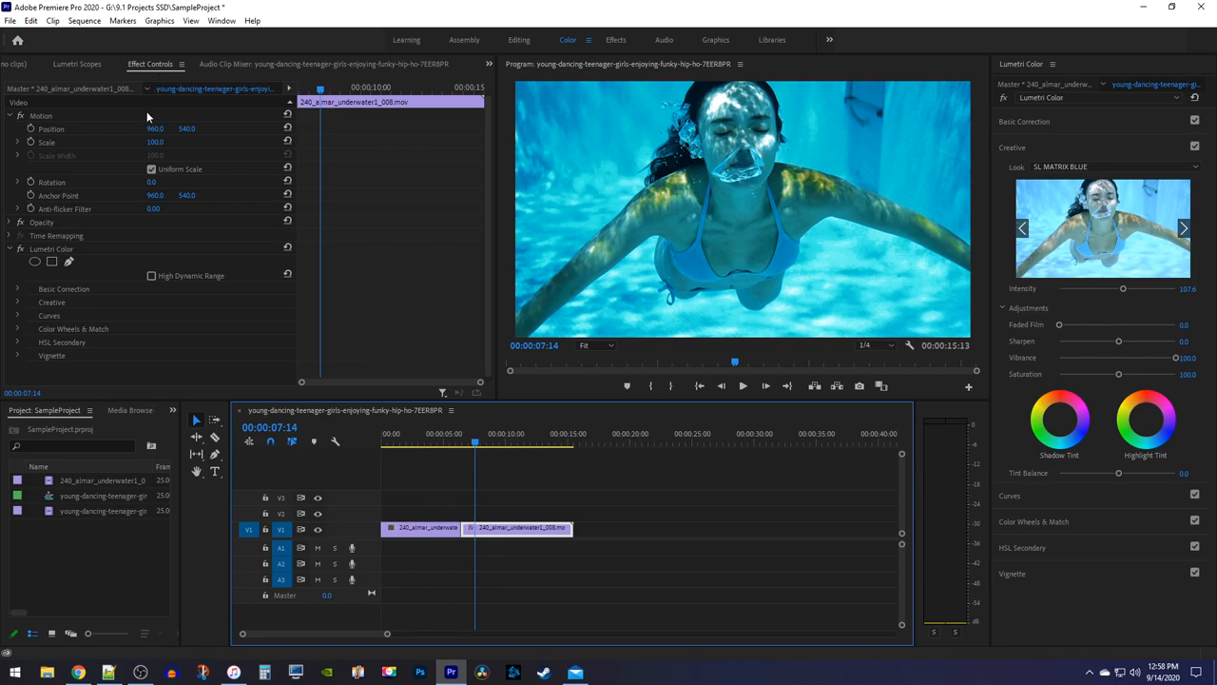
right_click(54, 247)
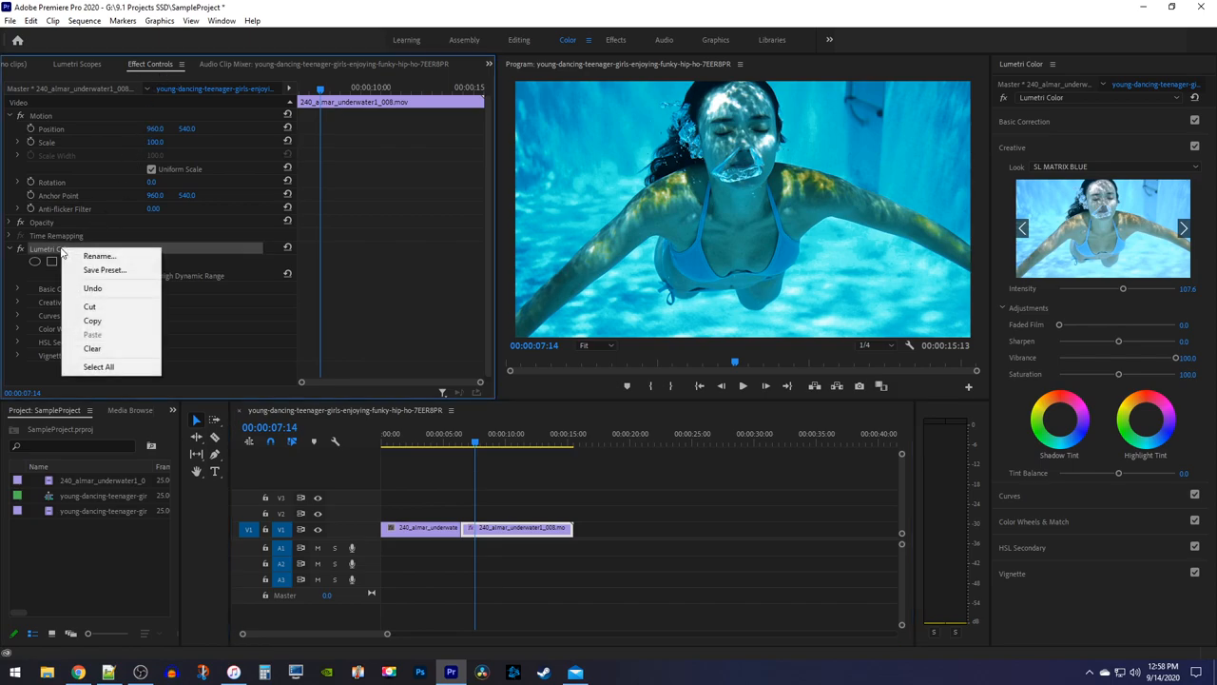
mouse_move(92, 319)
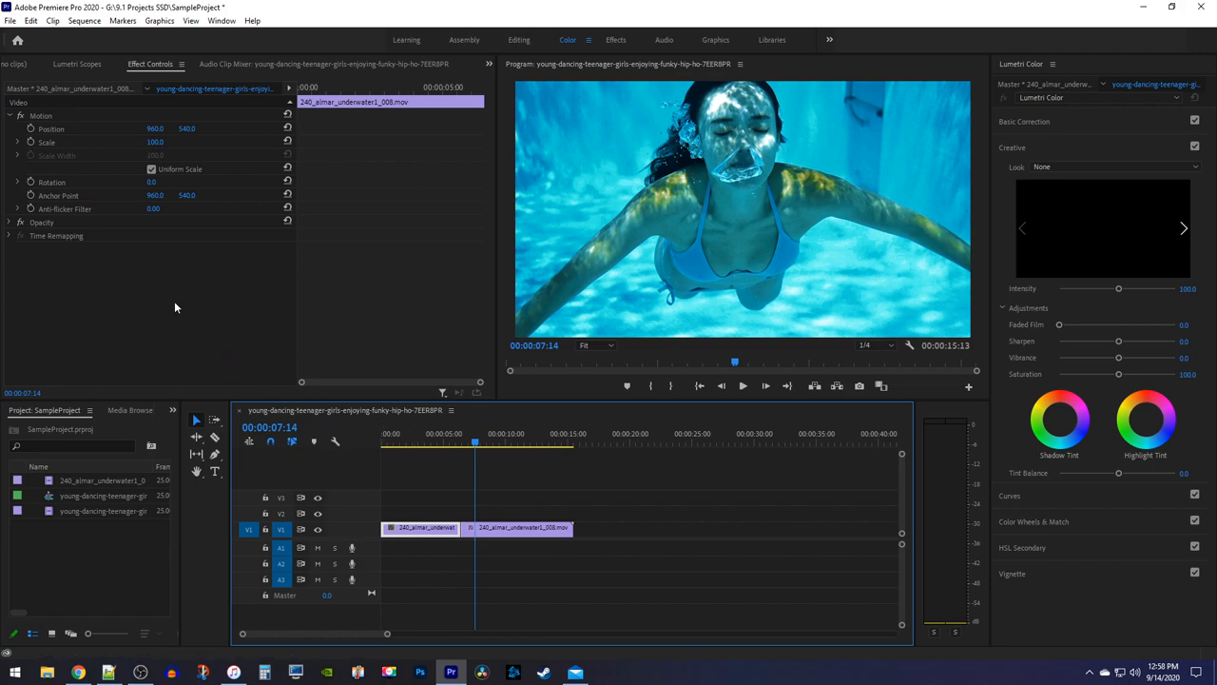
right_click(175, 306)
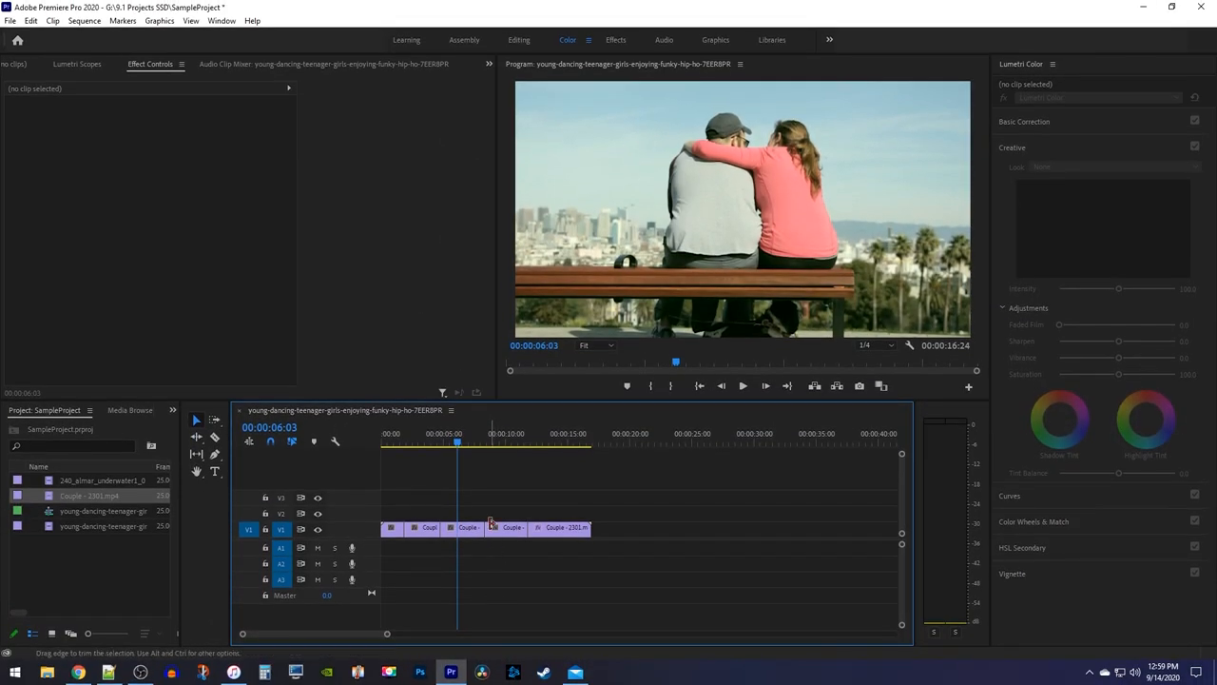
Copy the graded last Couple clip and paste its Lumetri Color onto the other Couple clips.
left_click(506, 528)
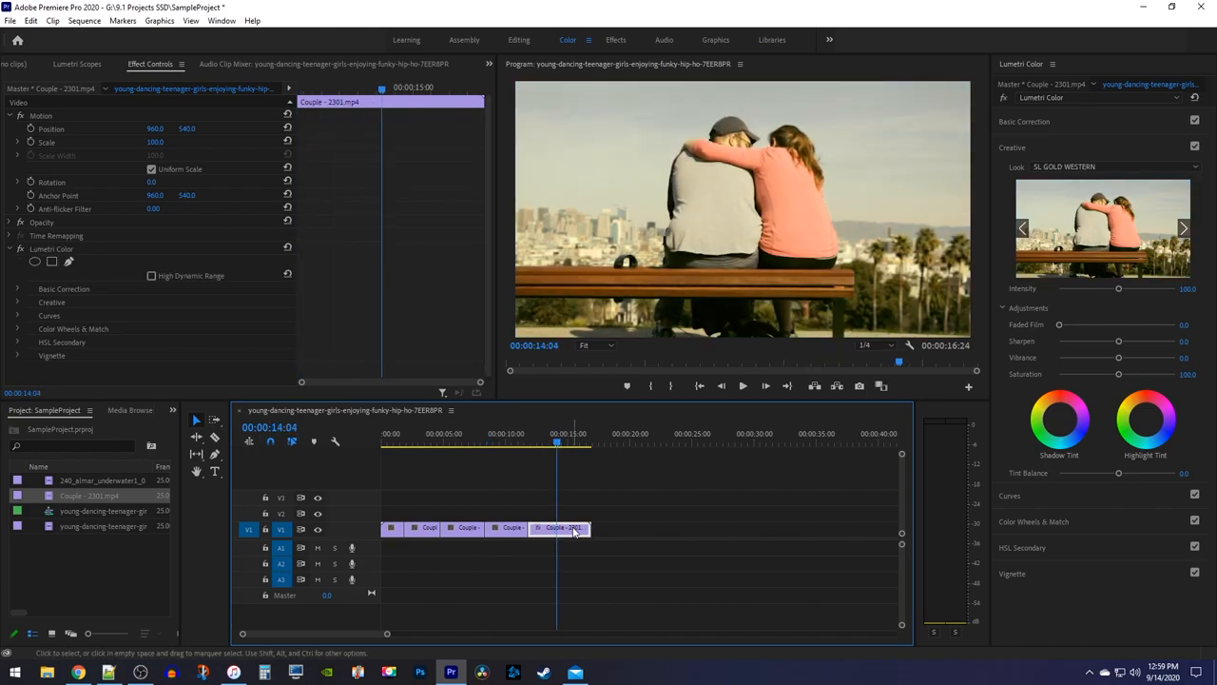
right_click(559, 528)
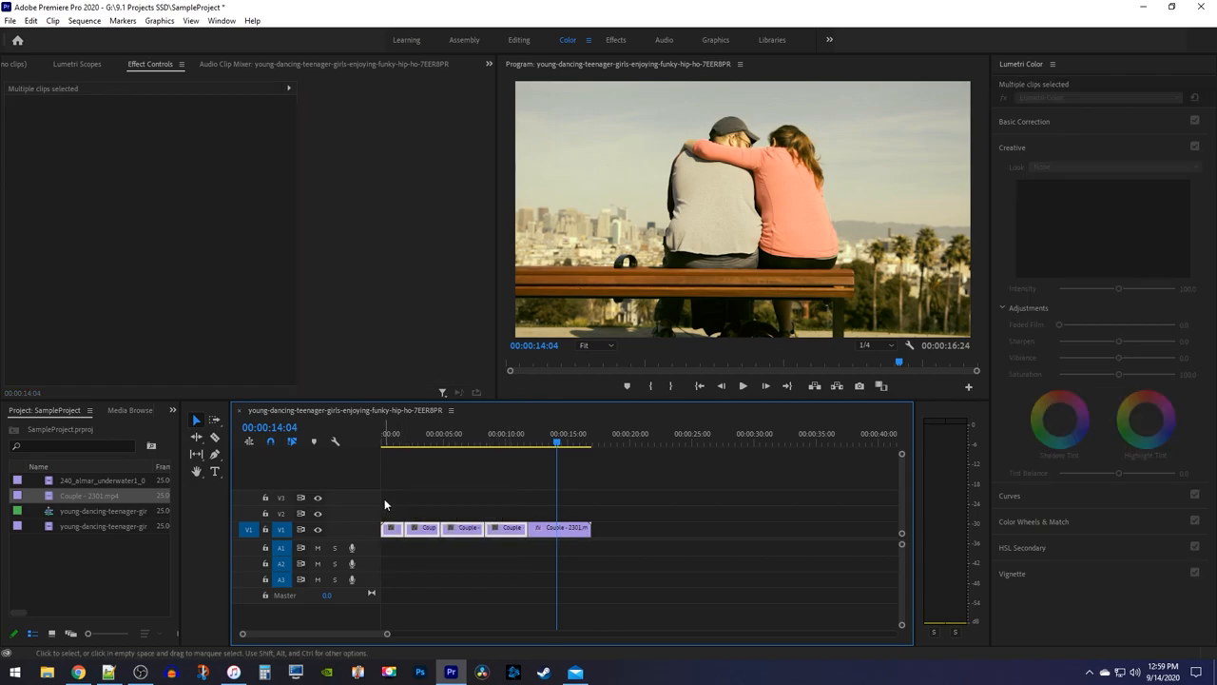
right_click(494, 529)
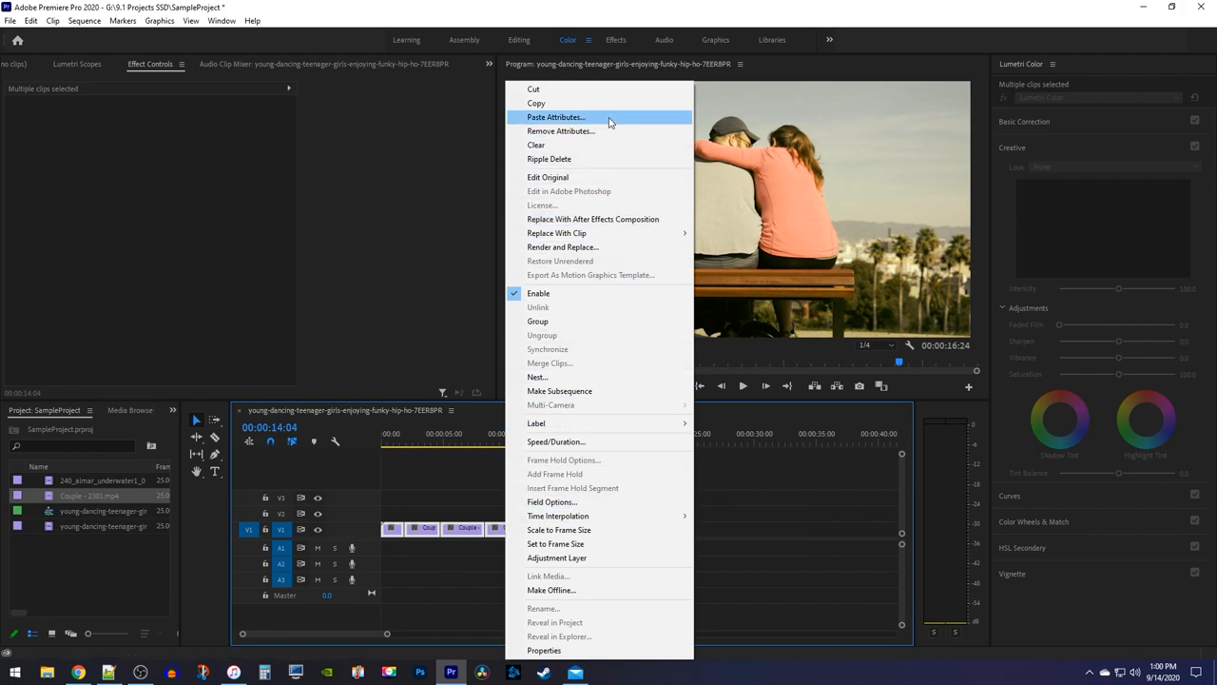
left_click(556, 117)
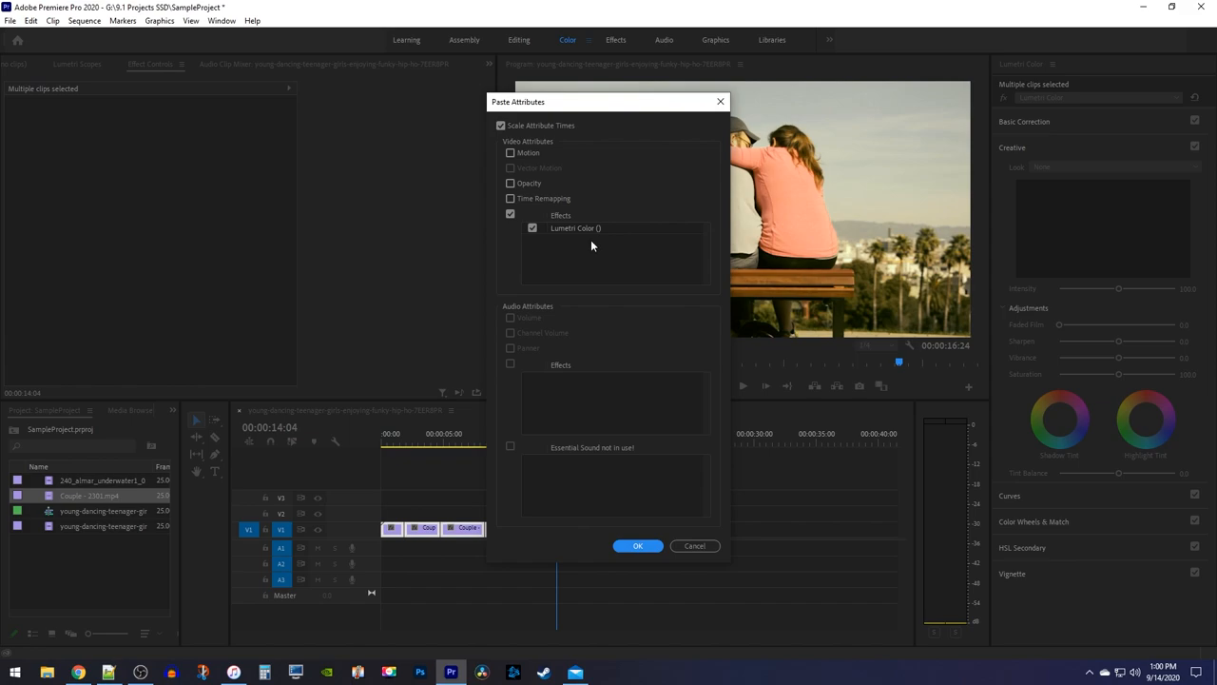
left_click(637, 544)
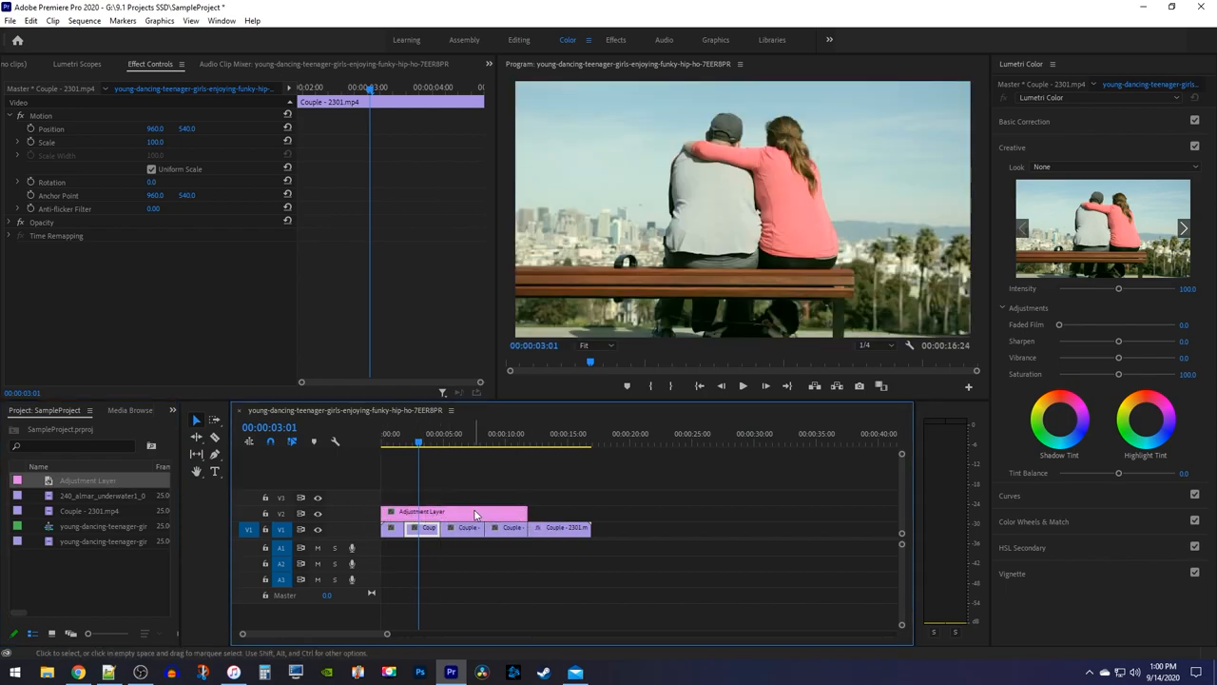
Paste the gold western Lumetri Color look onto the V2 adjustment layer.
right_click(475, 513)
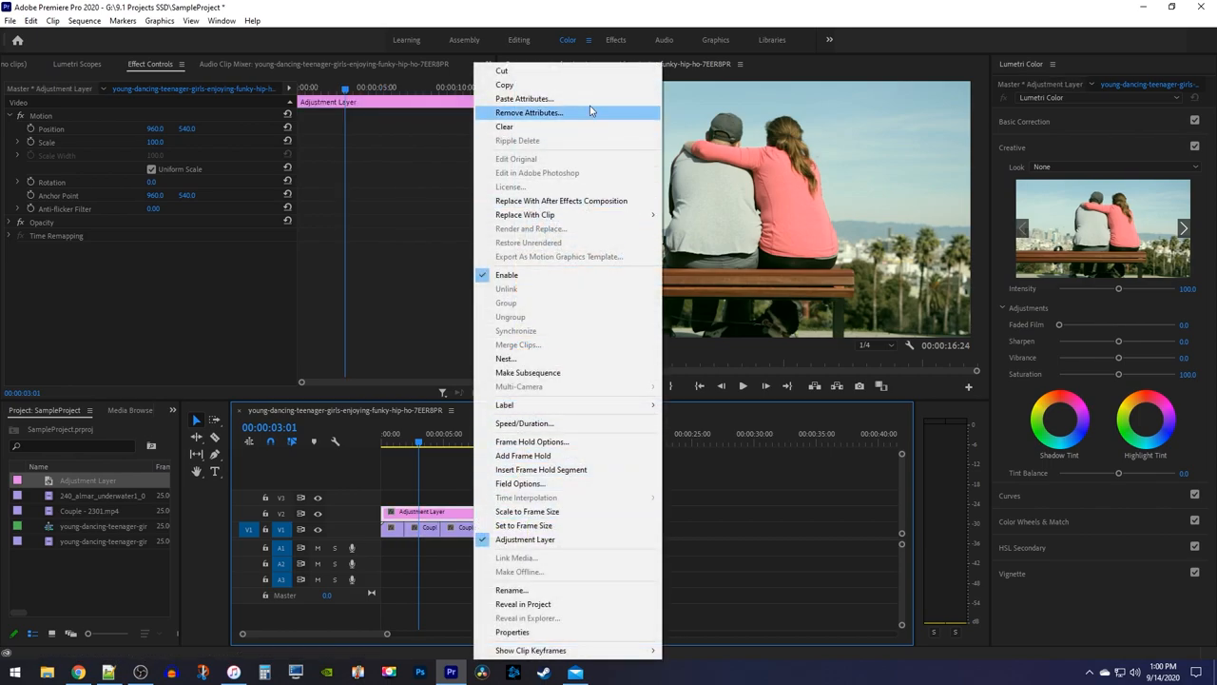
left_click(525, 99)
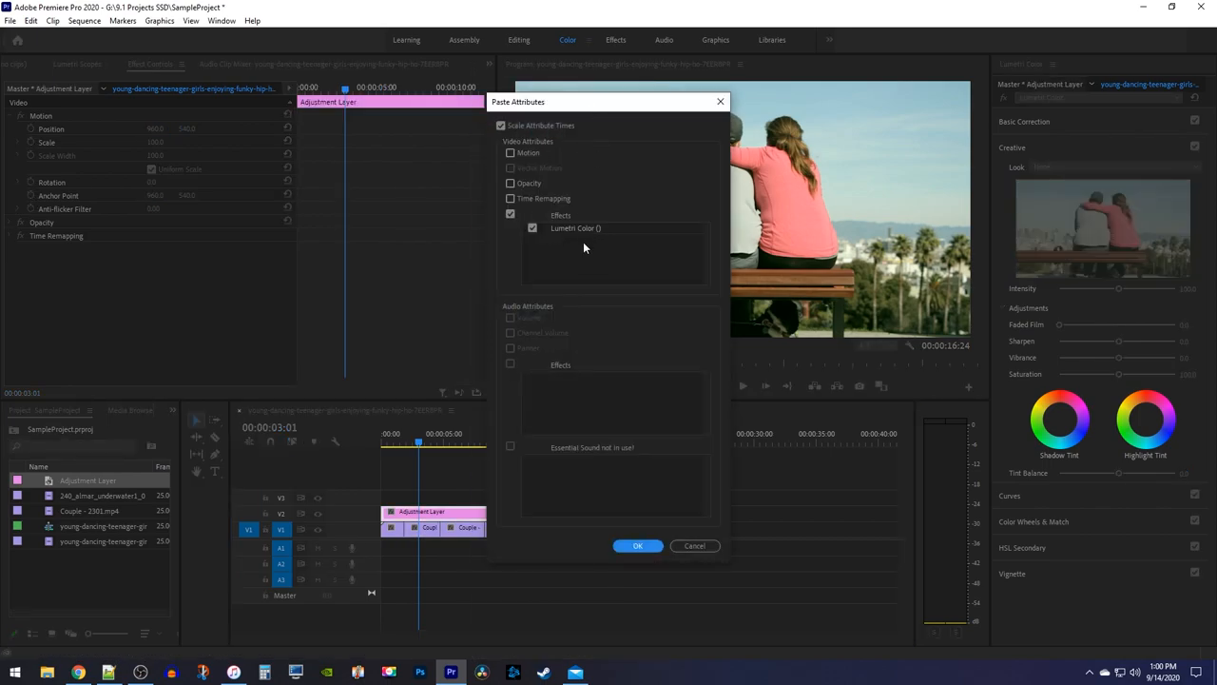
left_click(637, 544)
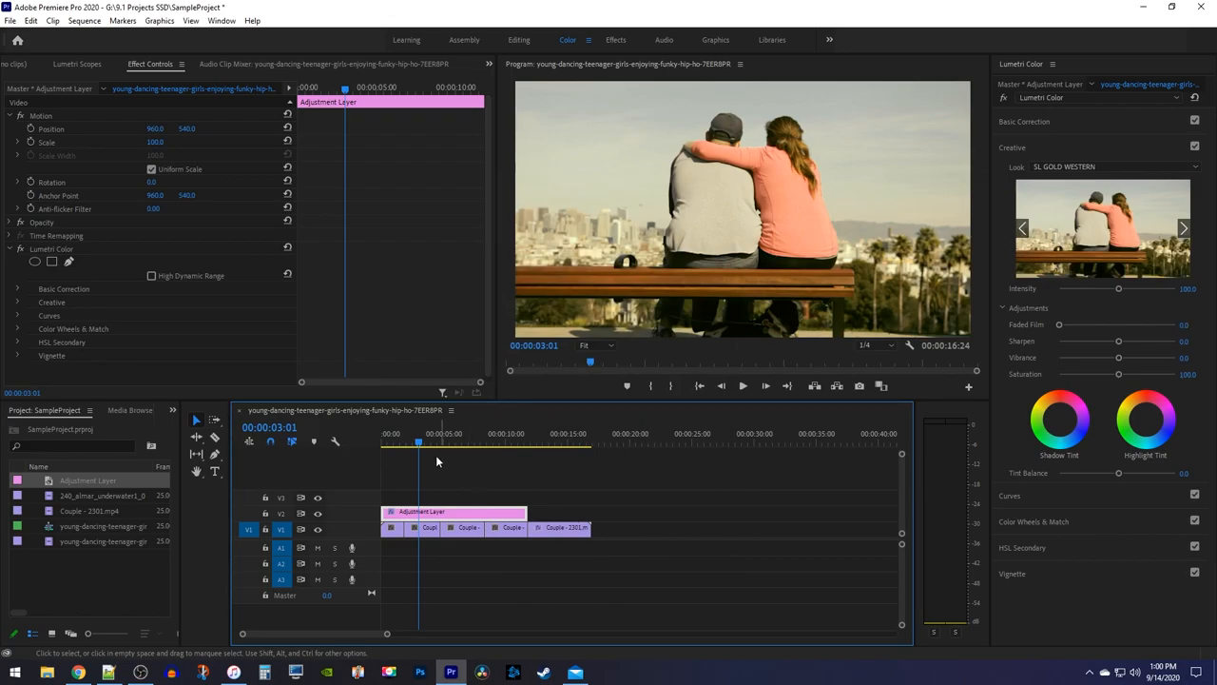